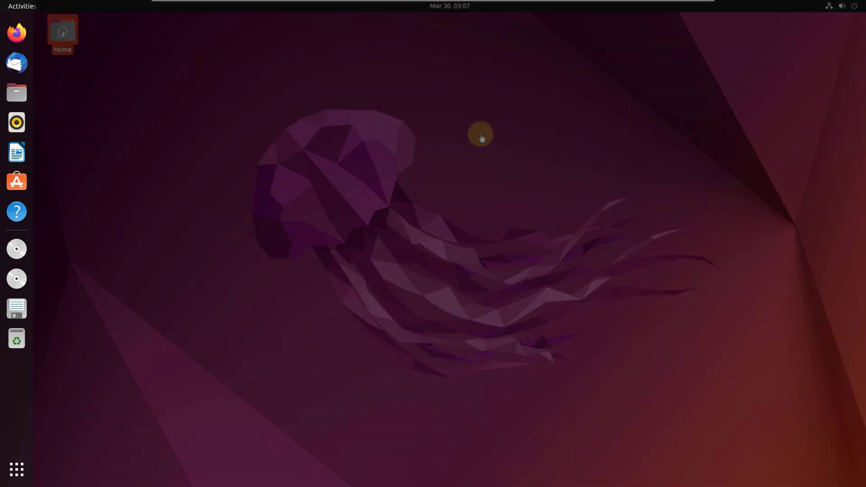
pyautogui.moveTo(32, 105)
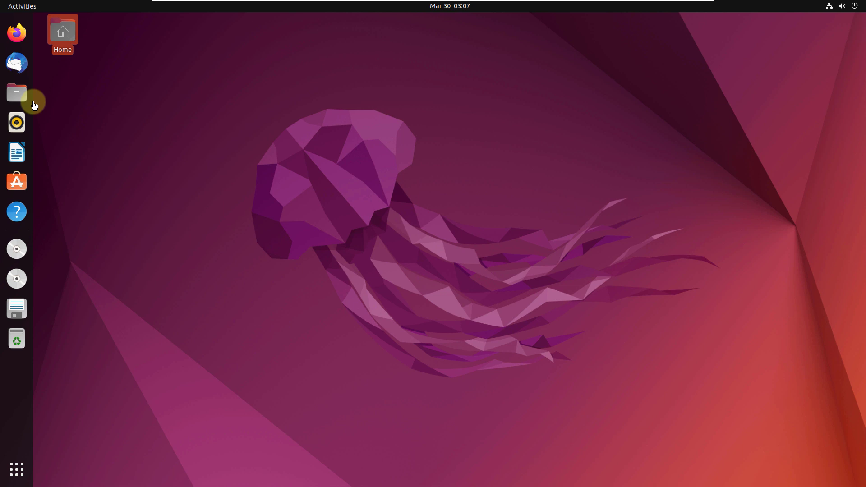
# - Search Activities for 'set' and launch Settings on its About page
pyautogui.write('sl')
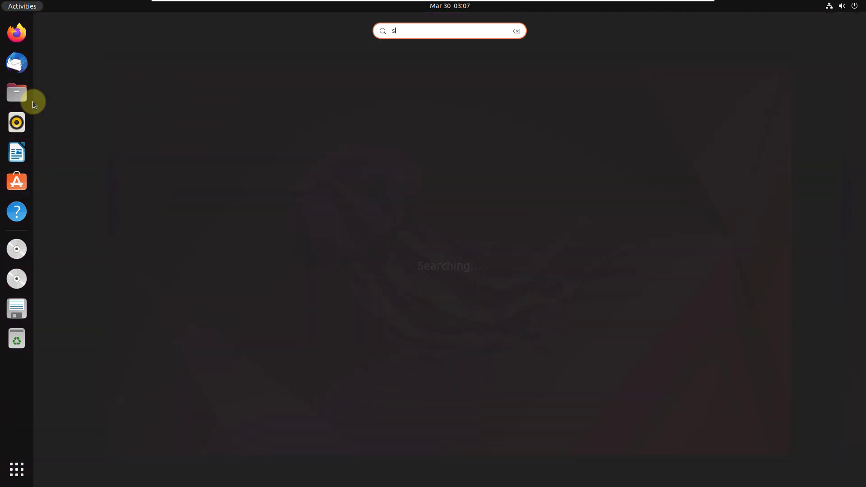
pyautogui.write('set')
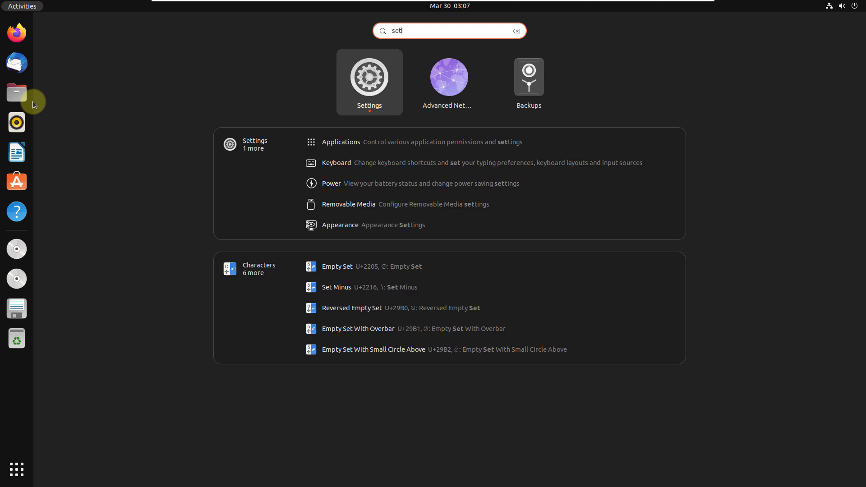
pyautogui.click(370, 77)
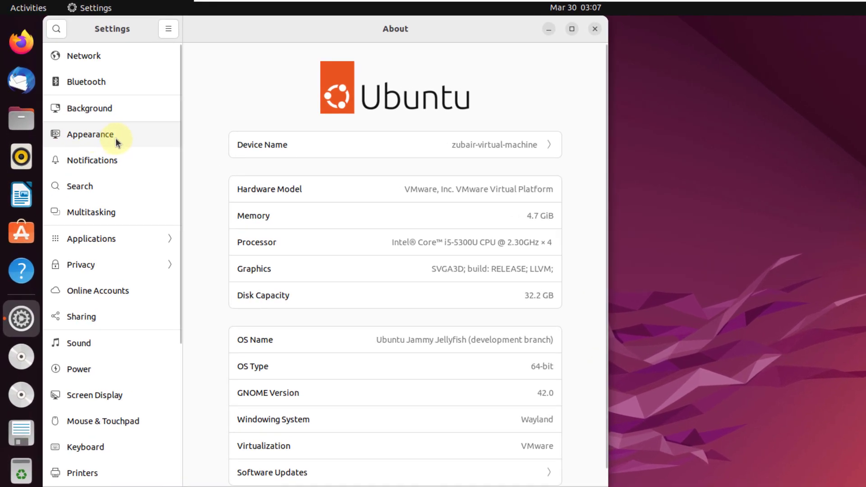
# - On the Appearance page, try a green accent, revert to orange, and select Light style
pyautogui.click(90, 135)
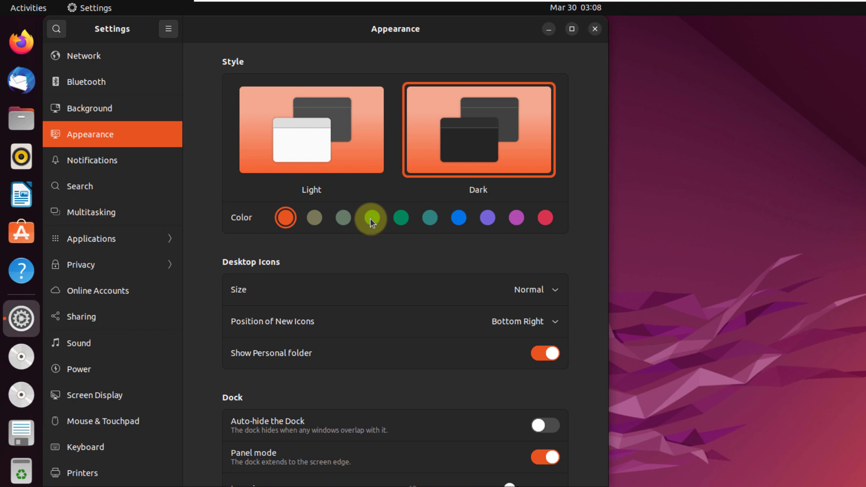
pyautogui.click(372, 218)
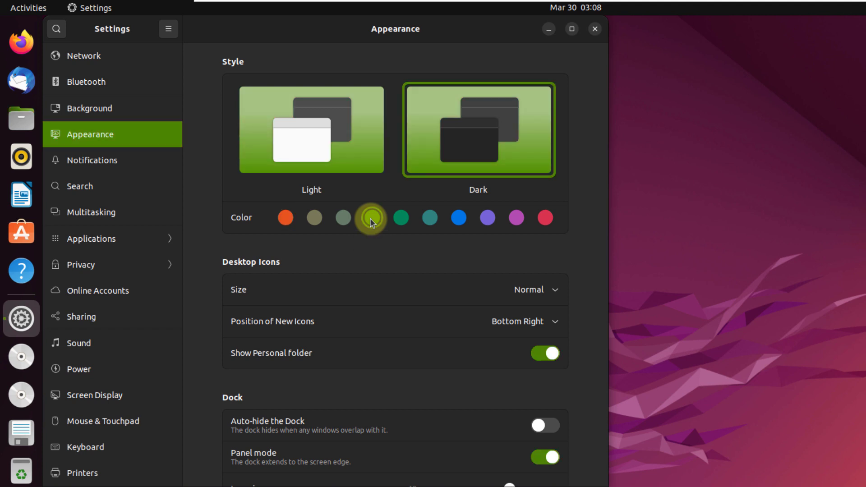
pyautogui.click(285, 218)
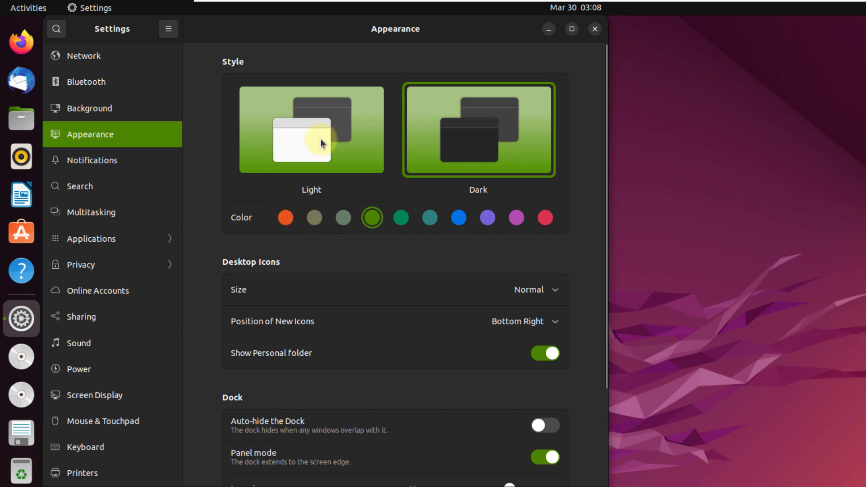
pyautogui.click(286, 217)
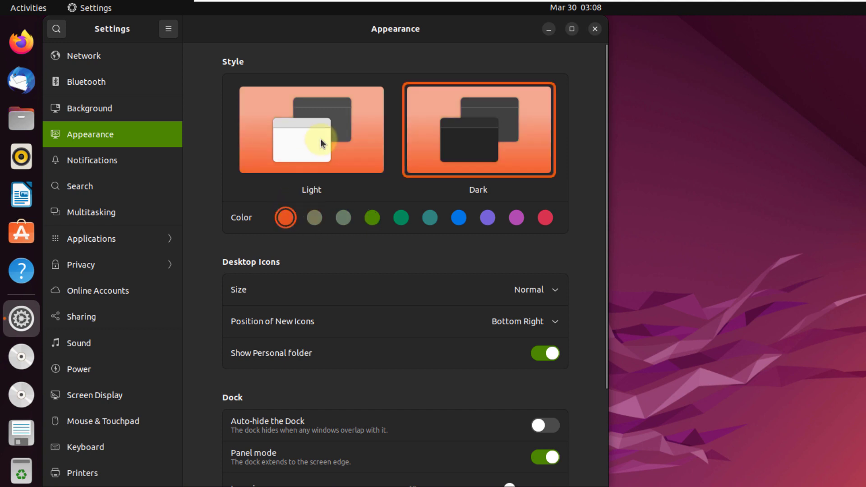
pyautogui.click(312, 130)
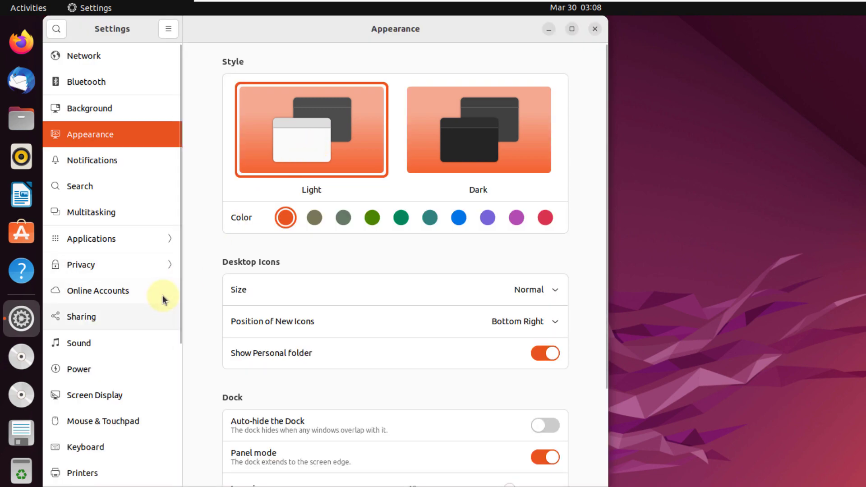
pyautogui.scroll(-3)
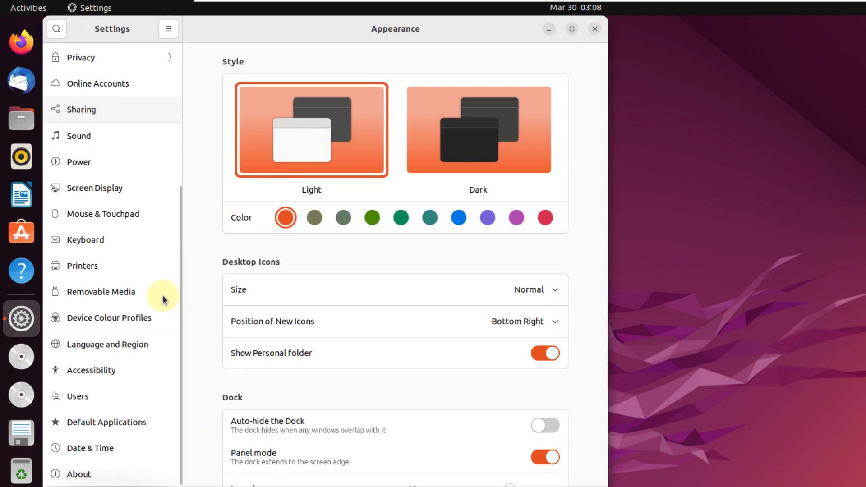
# - Return to the About page and close the Settings window
pyautogui.click(79, 474)
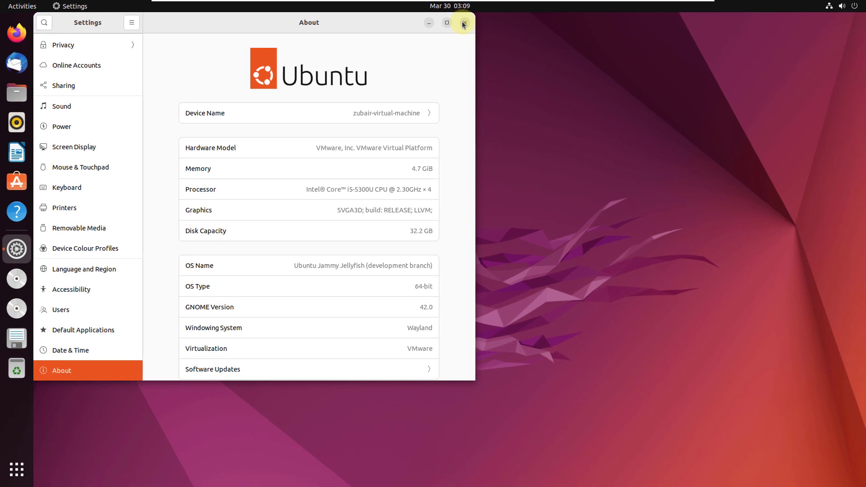
pyautogui.click(463, 22)
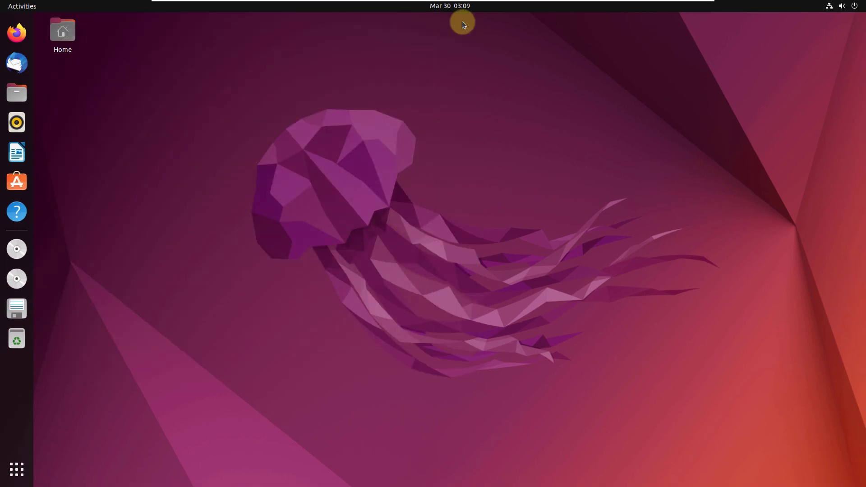
pyautogui.moveTo(325, 125)
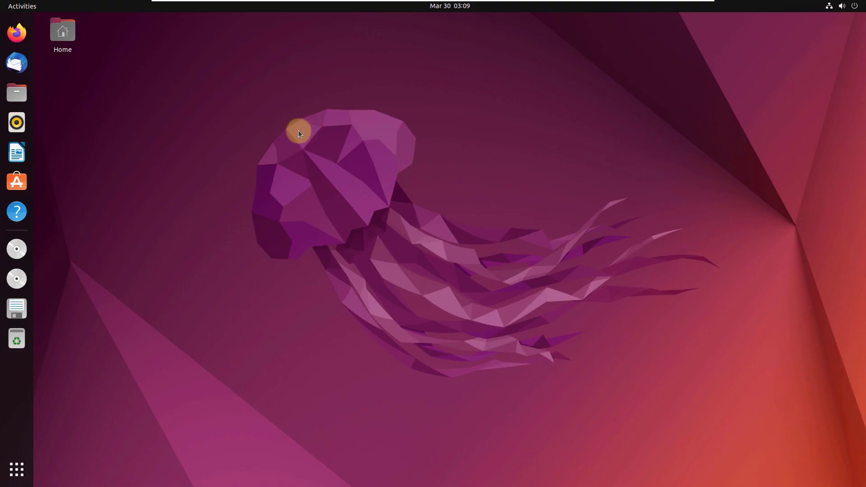
pyautogui.moveTo(241, 151)
pyautogui.write('term')
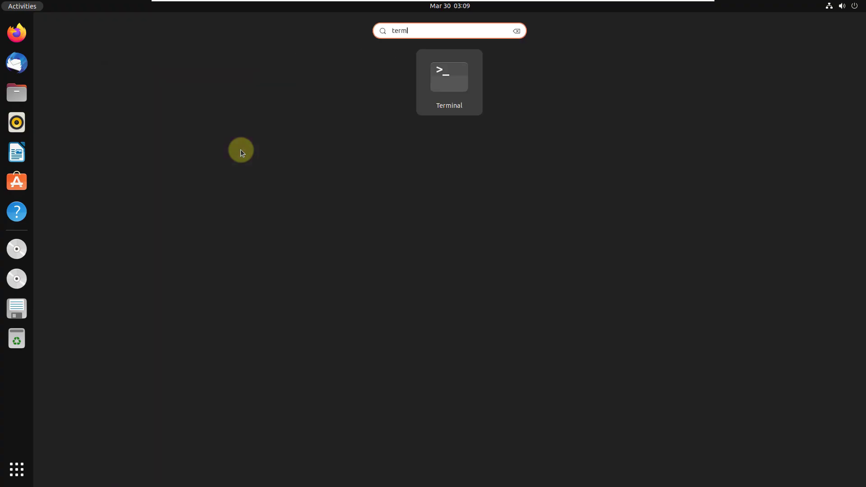
# - Run uname -sr in Terminal, showing kernel Linux 5.15.0-23-generic, then close it
pyautogui.click(449, 76)
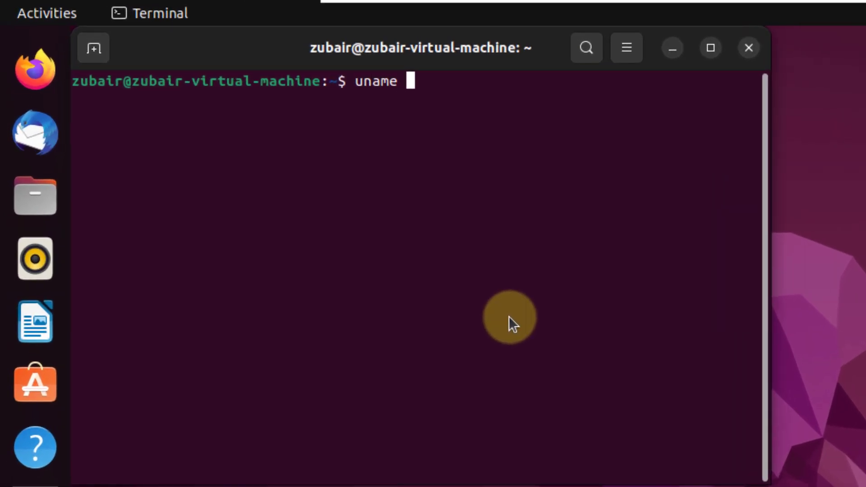
pyautogui.write('-sr')
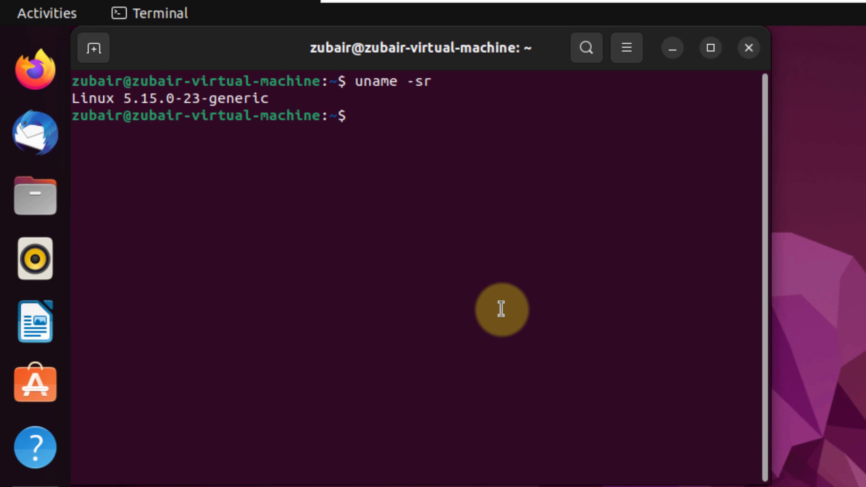
pyautogui.moveTo(288, 105)
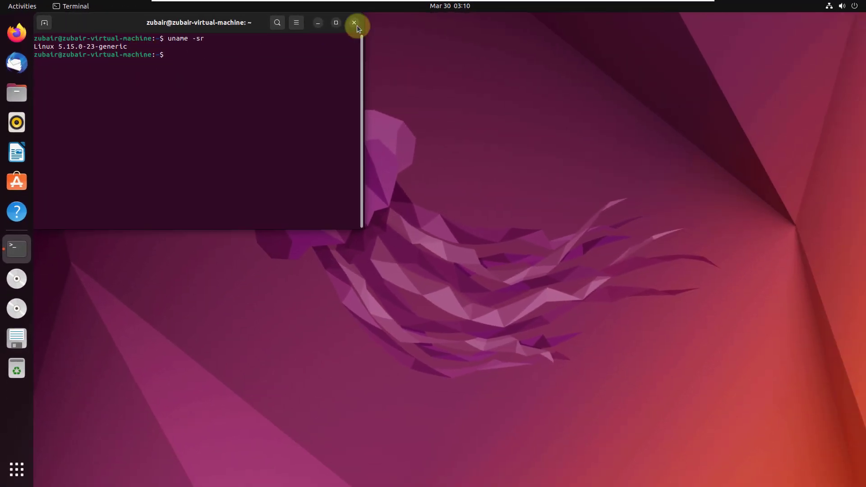
pyautogui.click(354, 23)
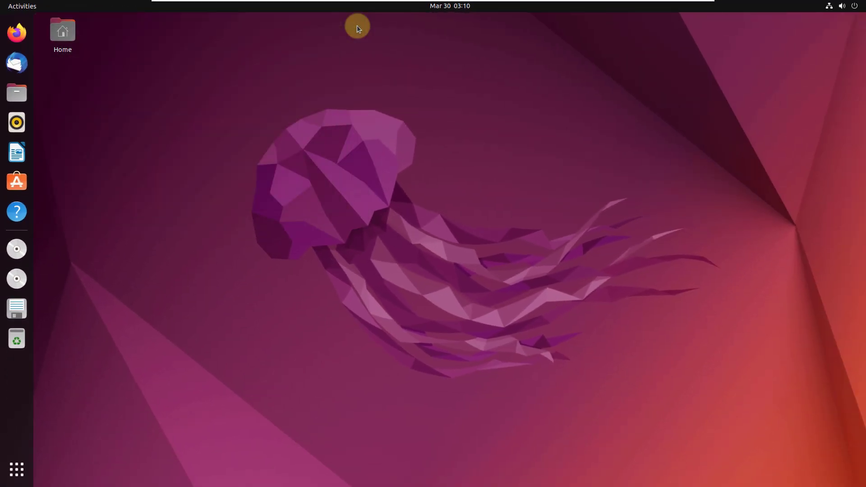
pyautogui.moveTo(347, 81)
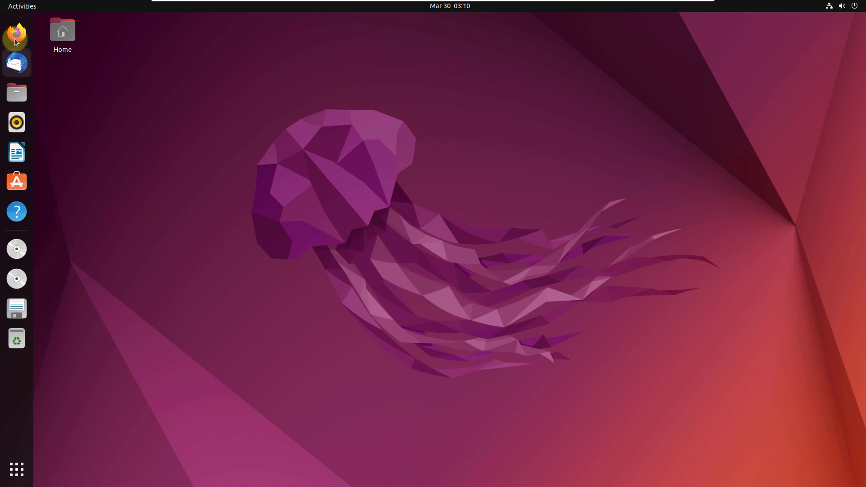
pyautogui.moveTo(17, 35)
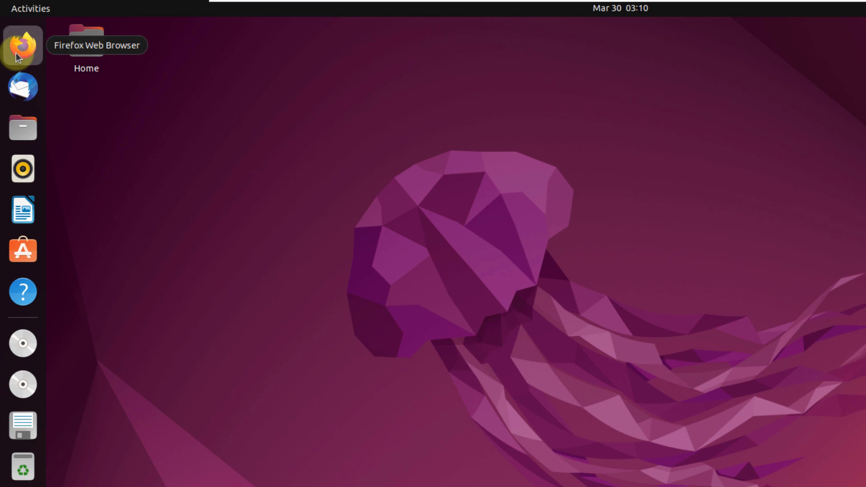
# - Launch Firefox from the dock, then open the top-right system menu
pyautogui.click(20, 43)
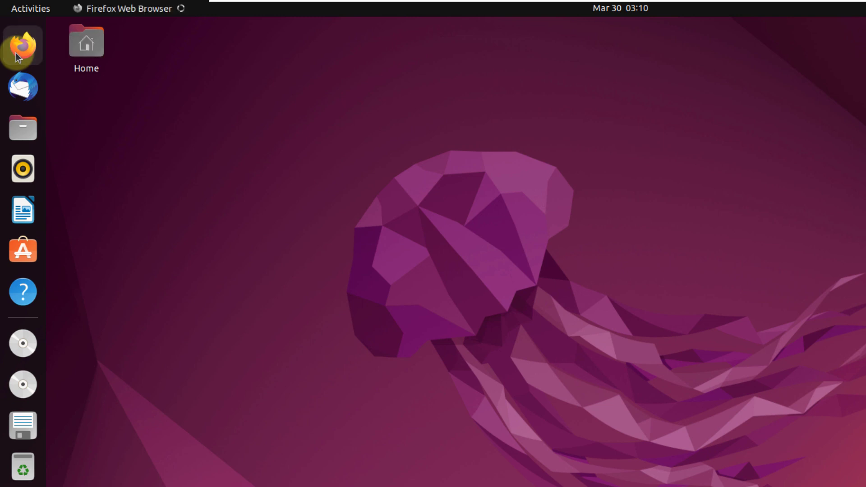
pyautogui.moveTo(23, 88)
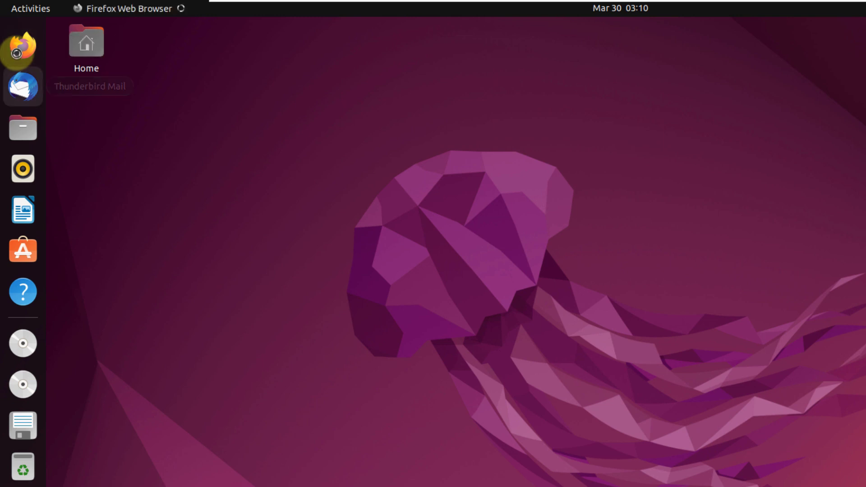
pyautogui.moveTo(21, 87)
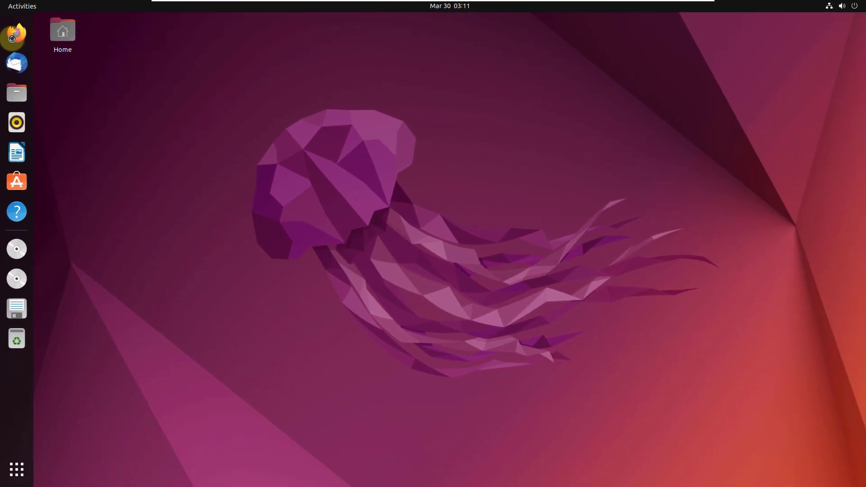
pyautogui.click(856, 5)
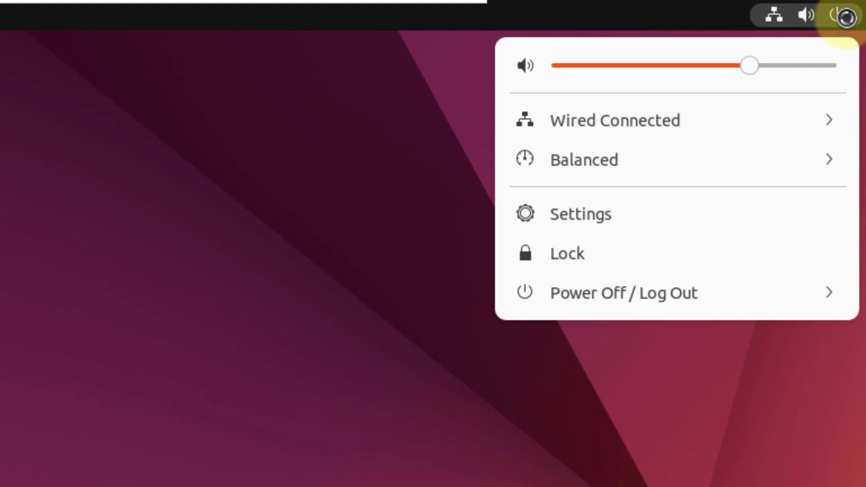
# - Expand the Balanced power-mode options, dismiss the menu, and right-click the empty desktop
pyautogui.click(584, 160)
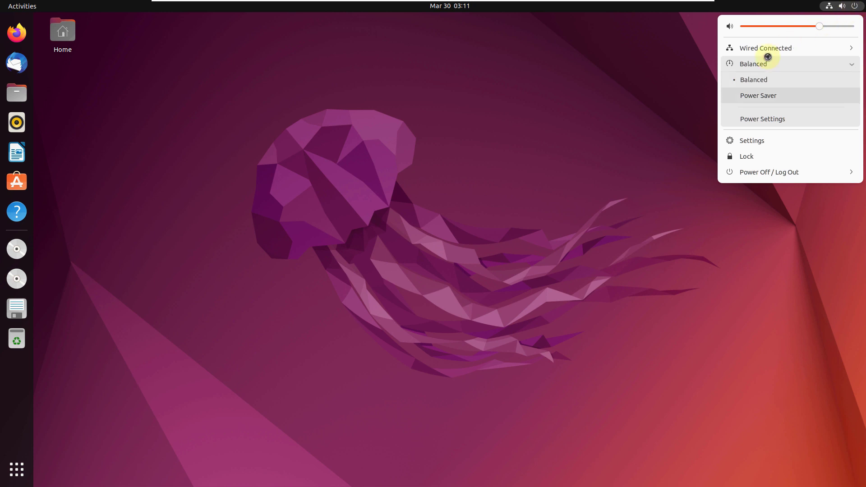
pyautogui.click(112, 336)
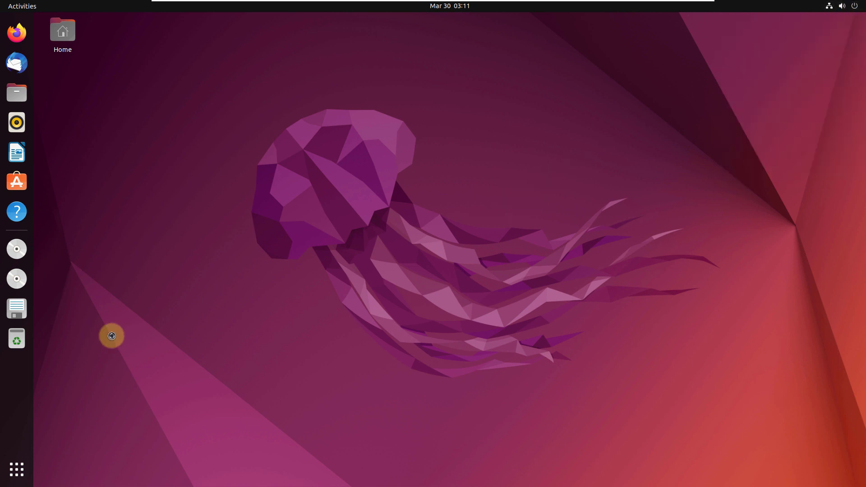
pyautogui.click(22, 6)
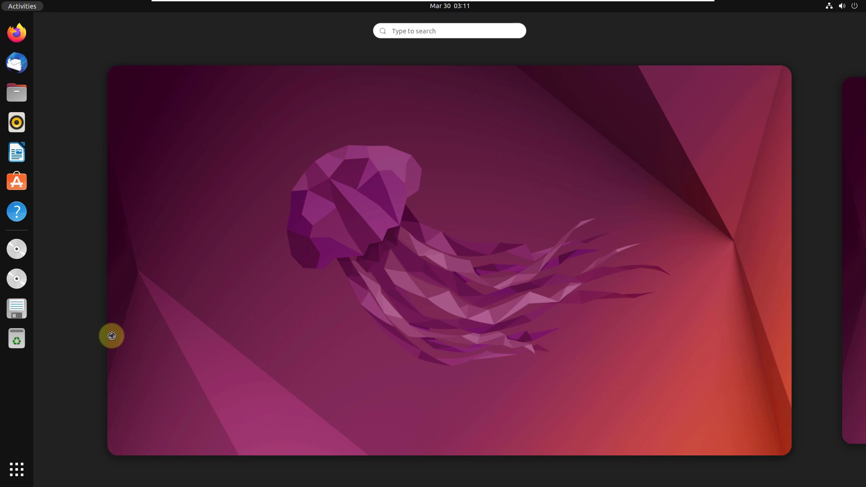
pyautogui.moveTo(394, 233)
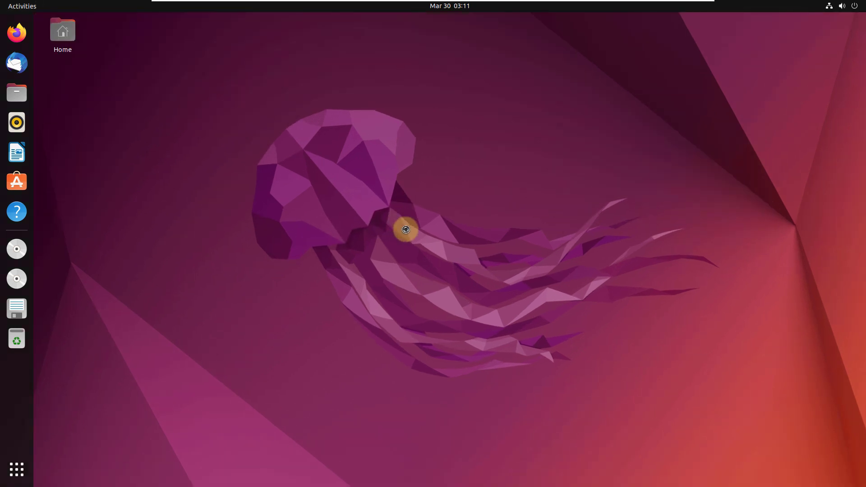
pyautogui.moveTo(372, 232)
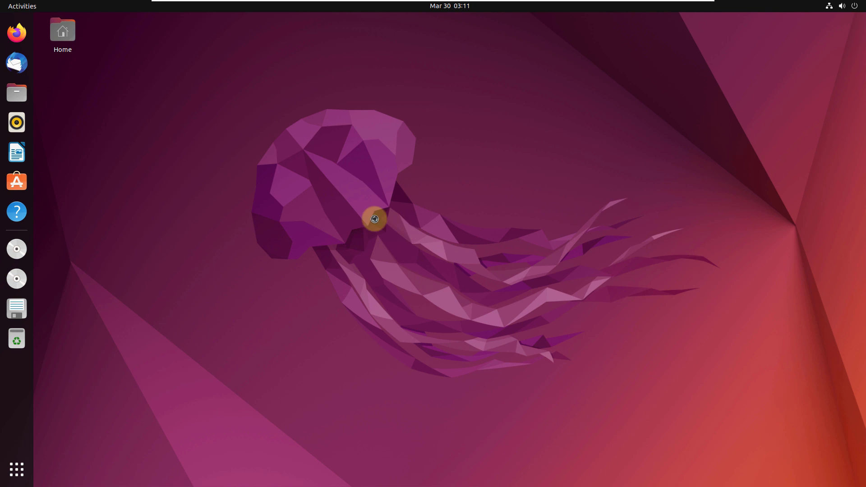
pyautogui.rightClick(374, 222)
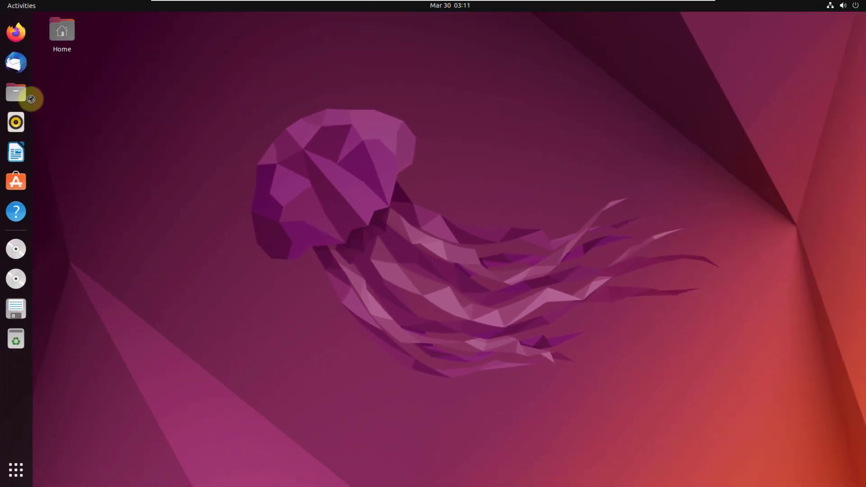
pyautogui.click(16, 93)
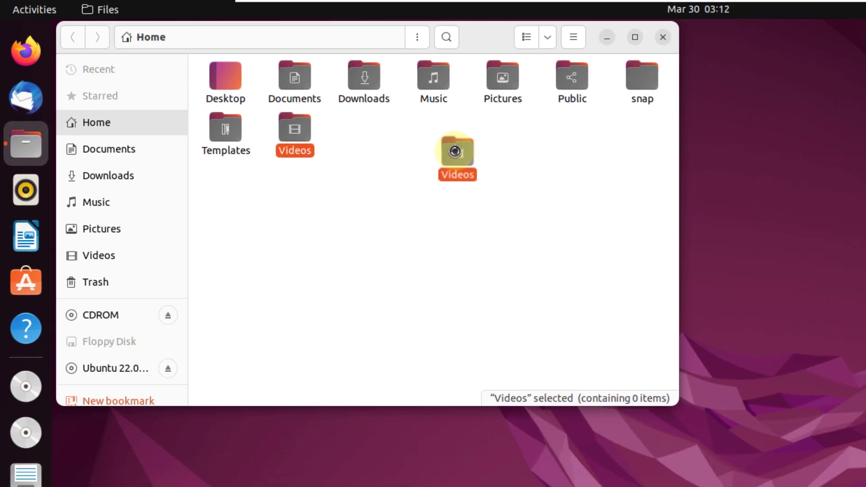
pyautogui.moveTo(456, 150); pyautogui.dragTo(823, 174)
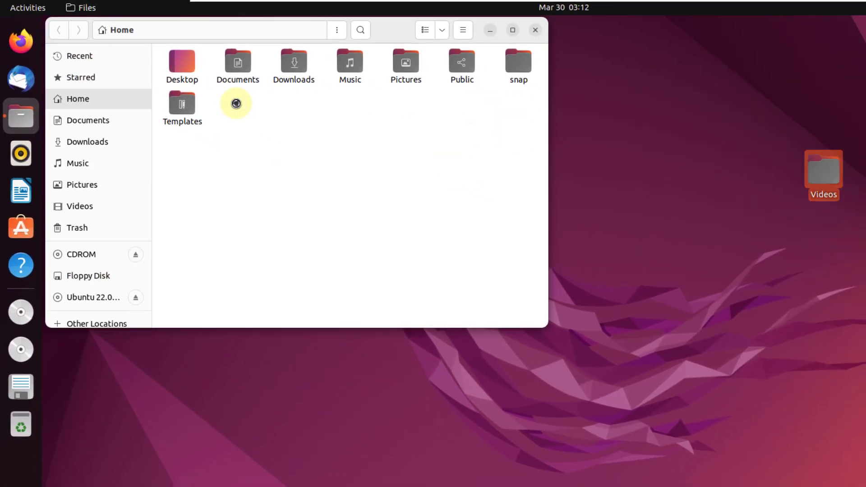
pyautogui.moveTo(784, 163)
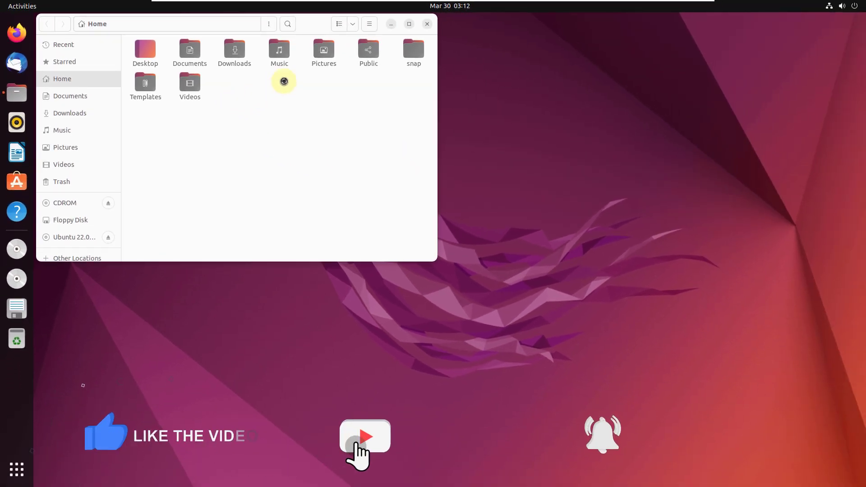
pyautogui.click(427, 24)
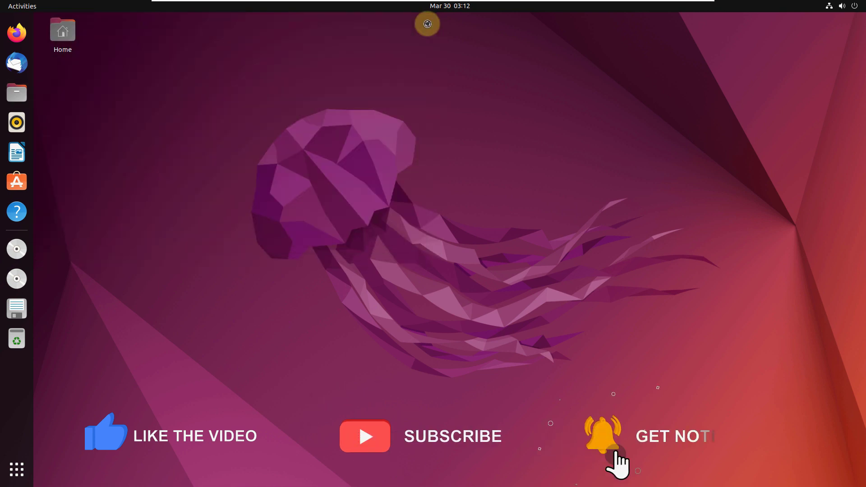